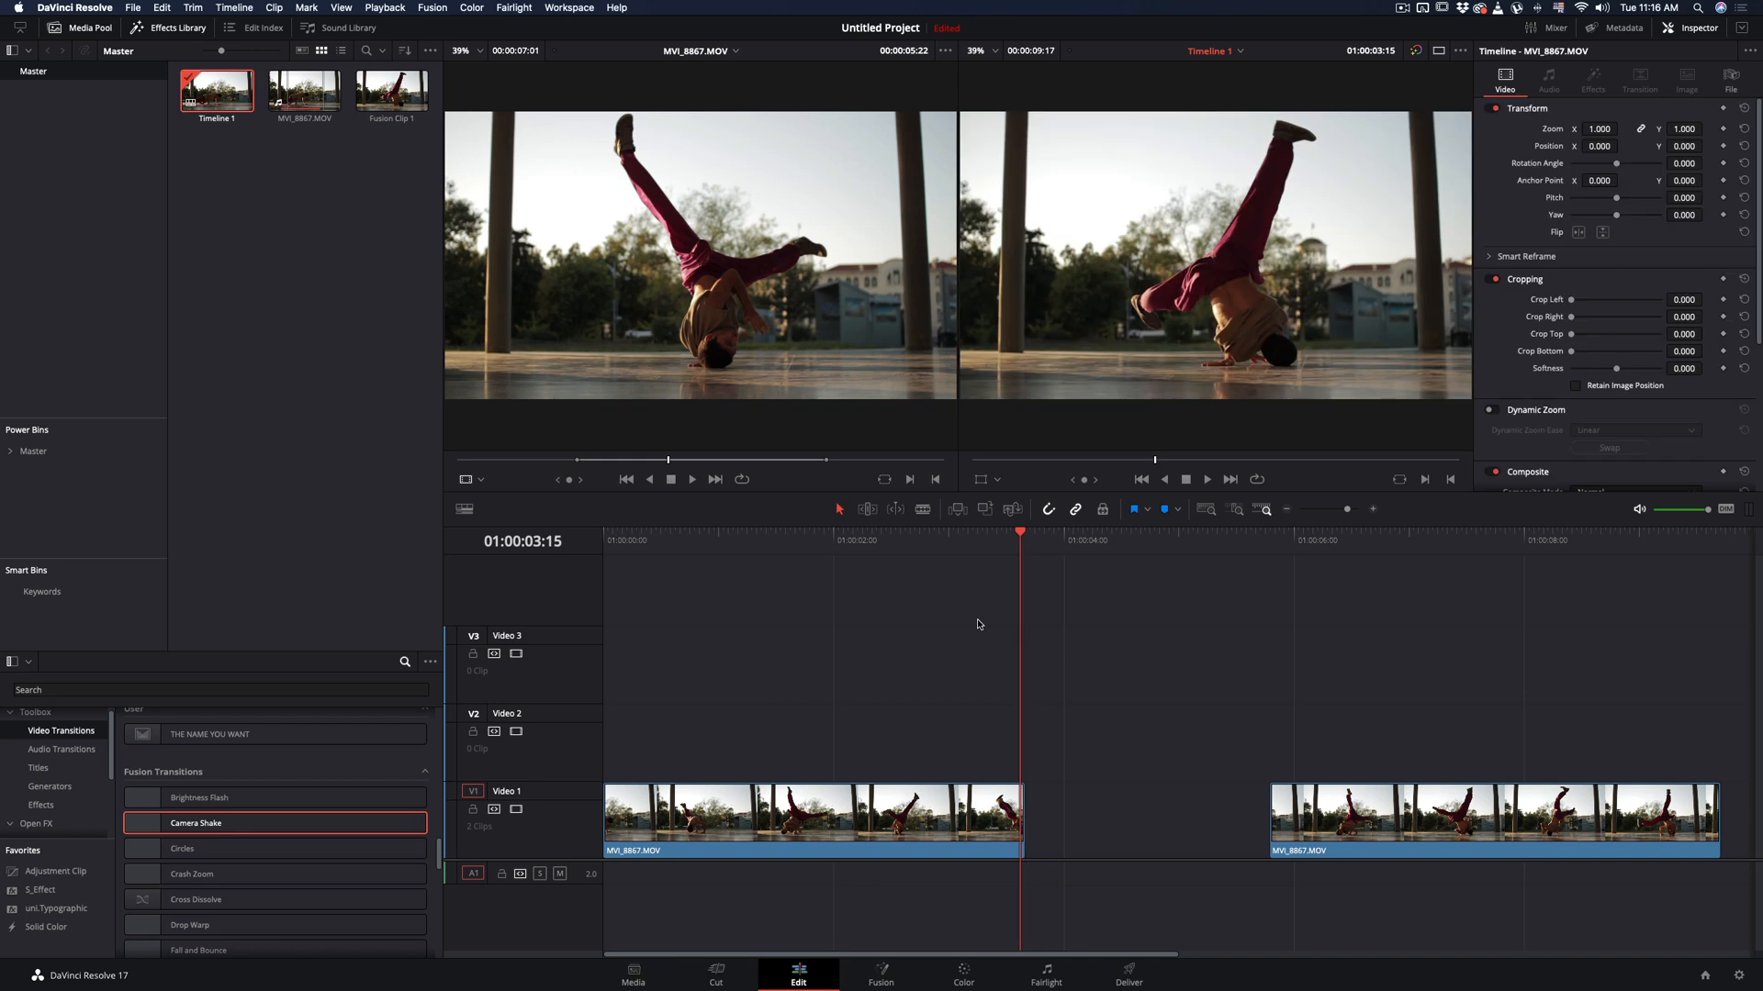
Step: Shorten the clip between the two dance shots using Change Clip Duration
right_click(808, 819)
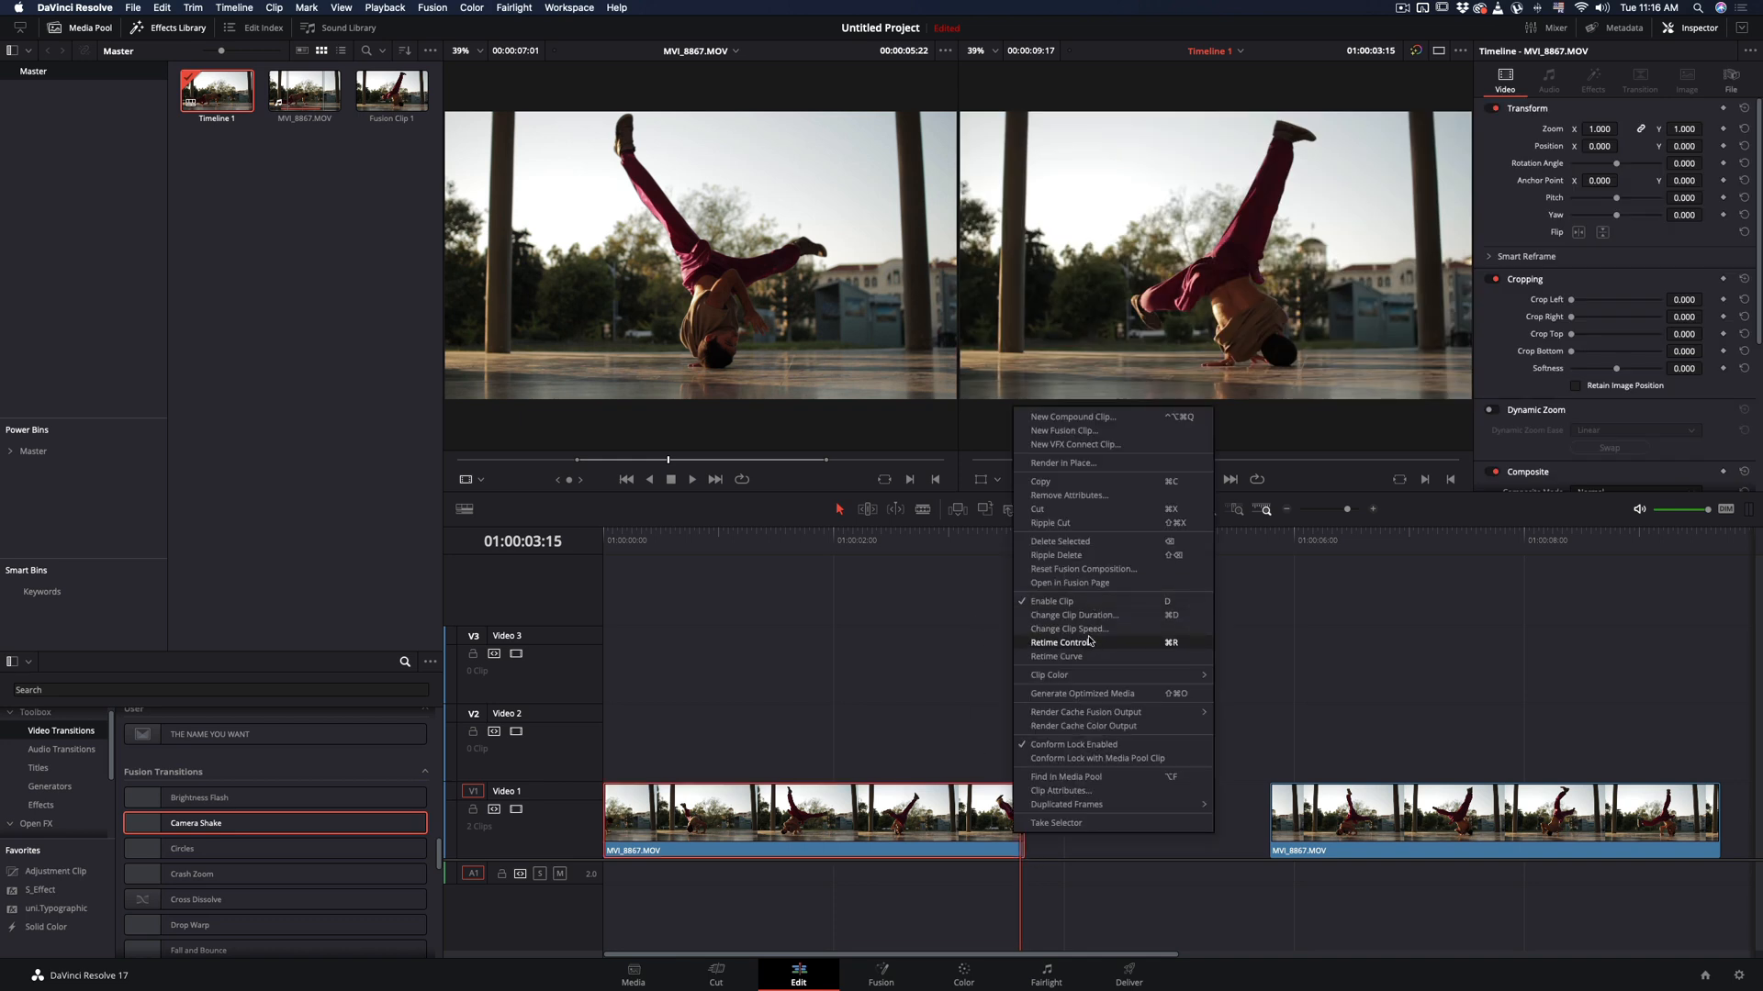
click(1068, 628)
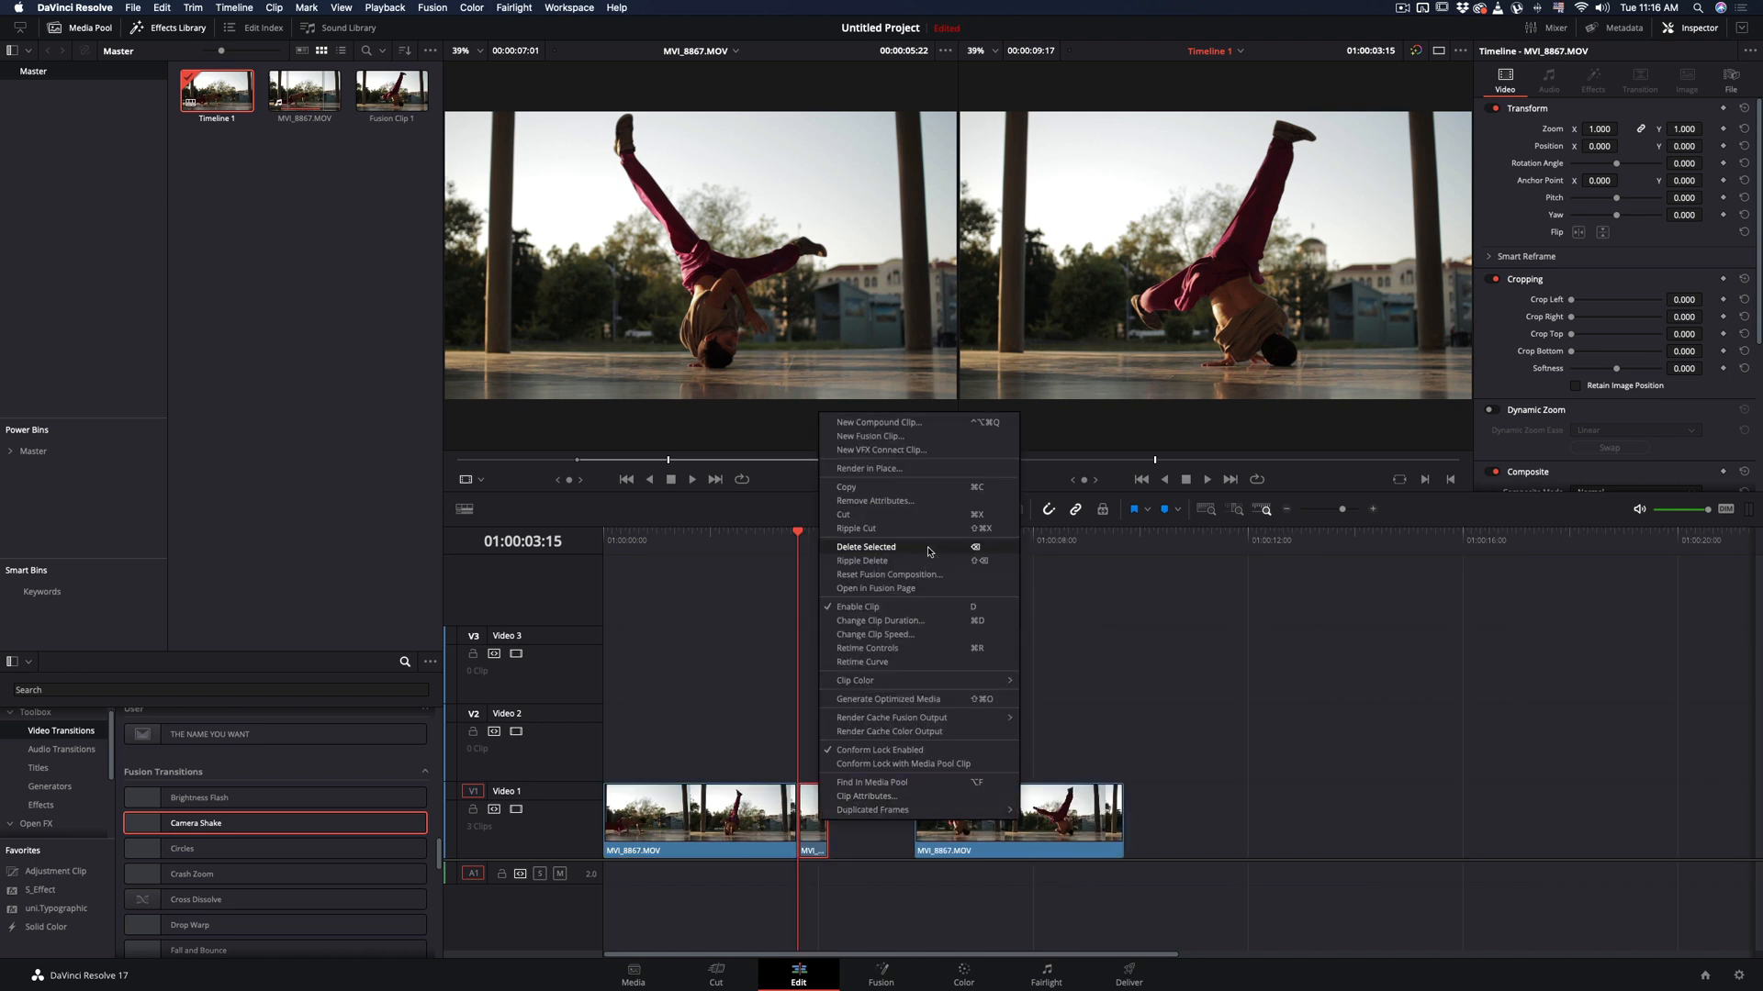
mouse_move(879, 620)
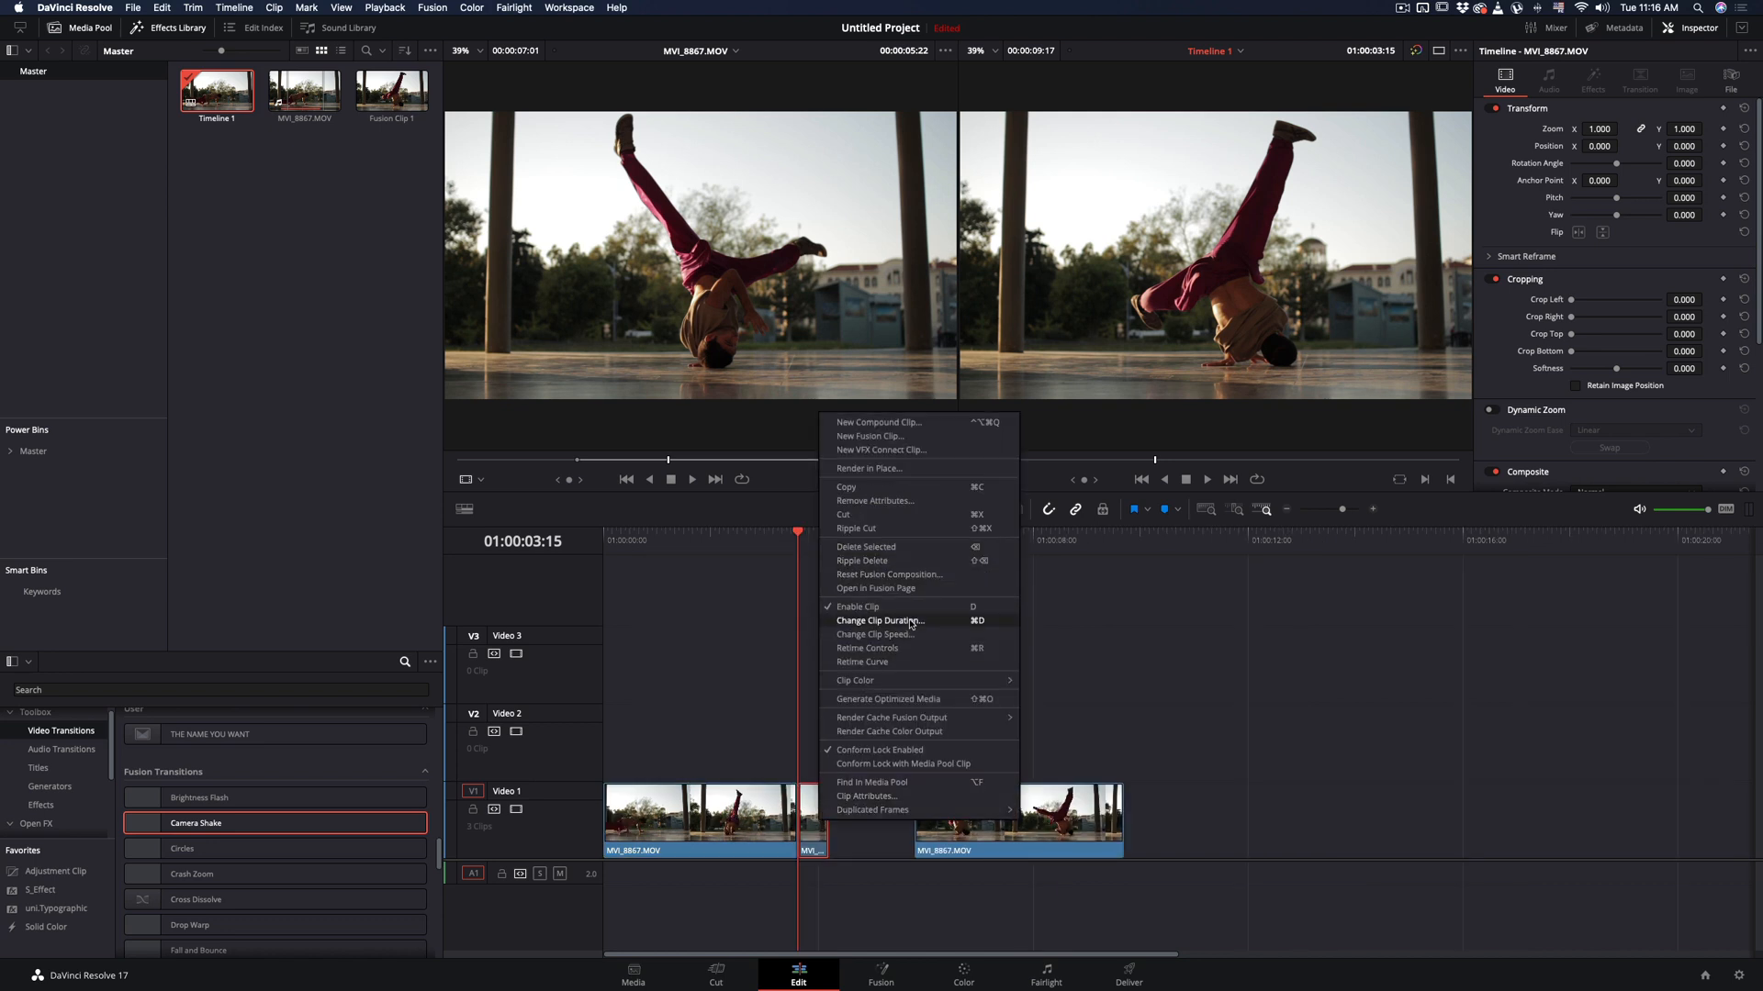
click(882, 620)
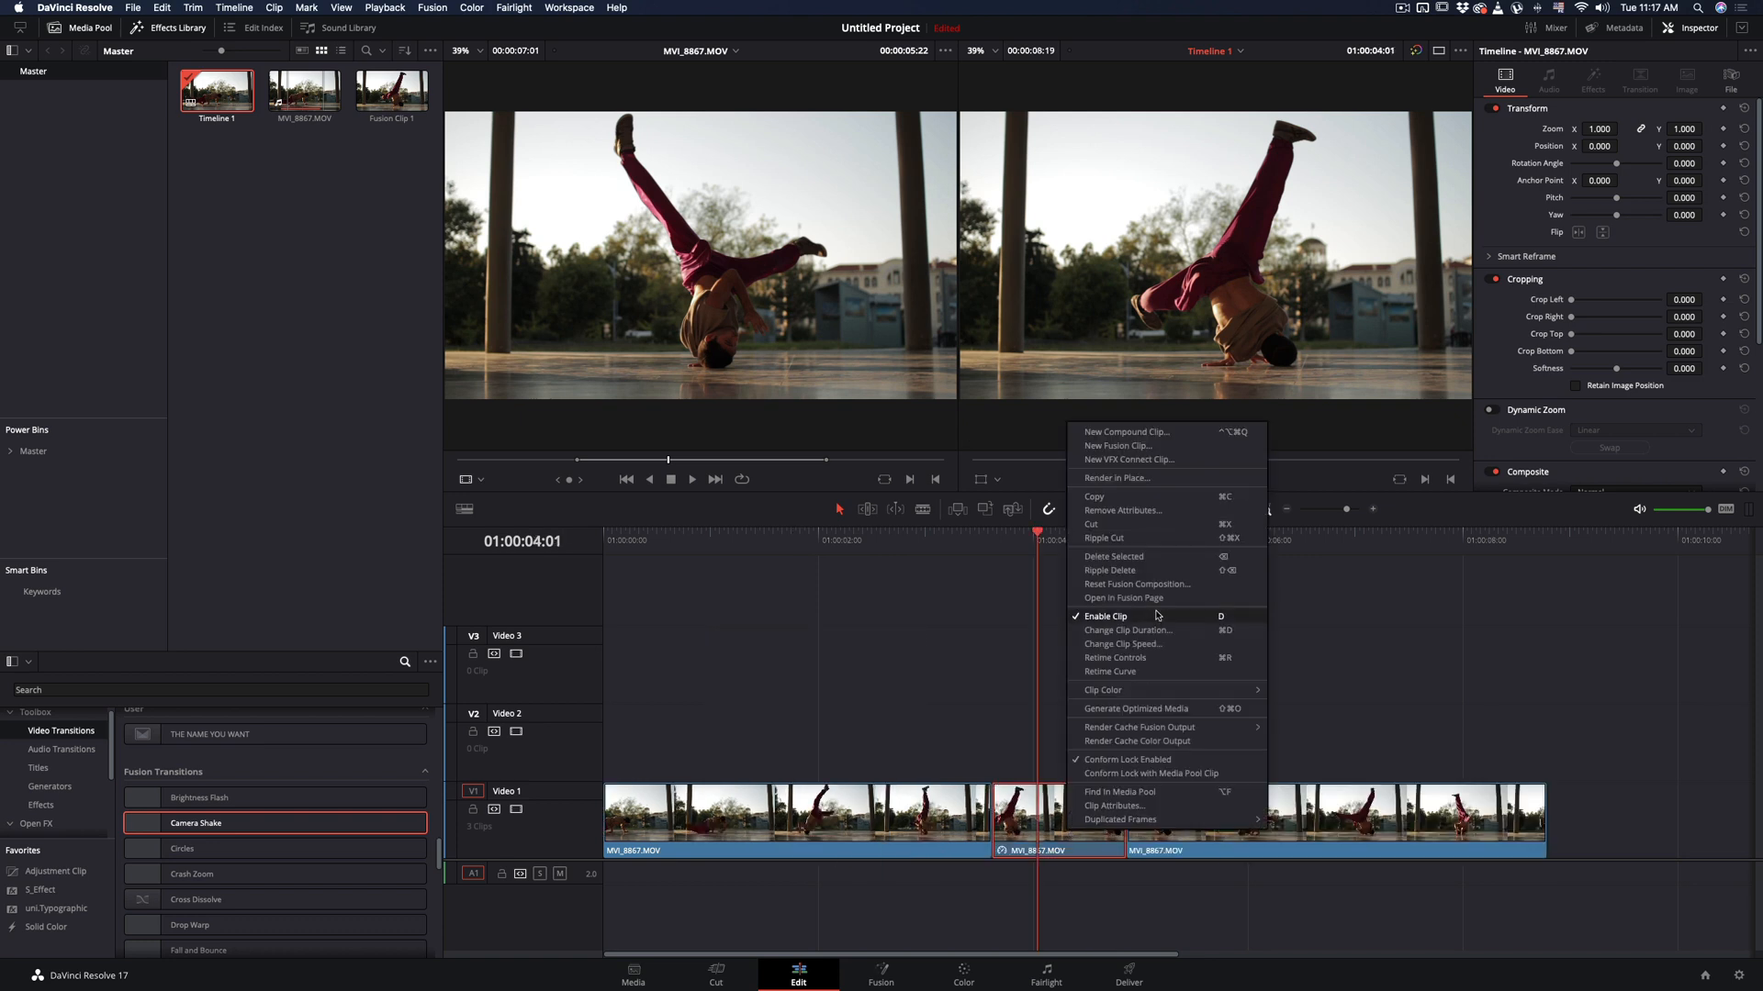
Step: Convert the short clip into a New Fusion Clip and open it in Fusion
click(1116, 444)
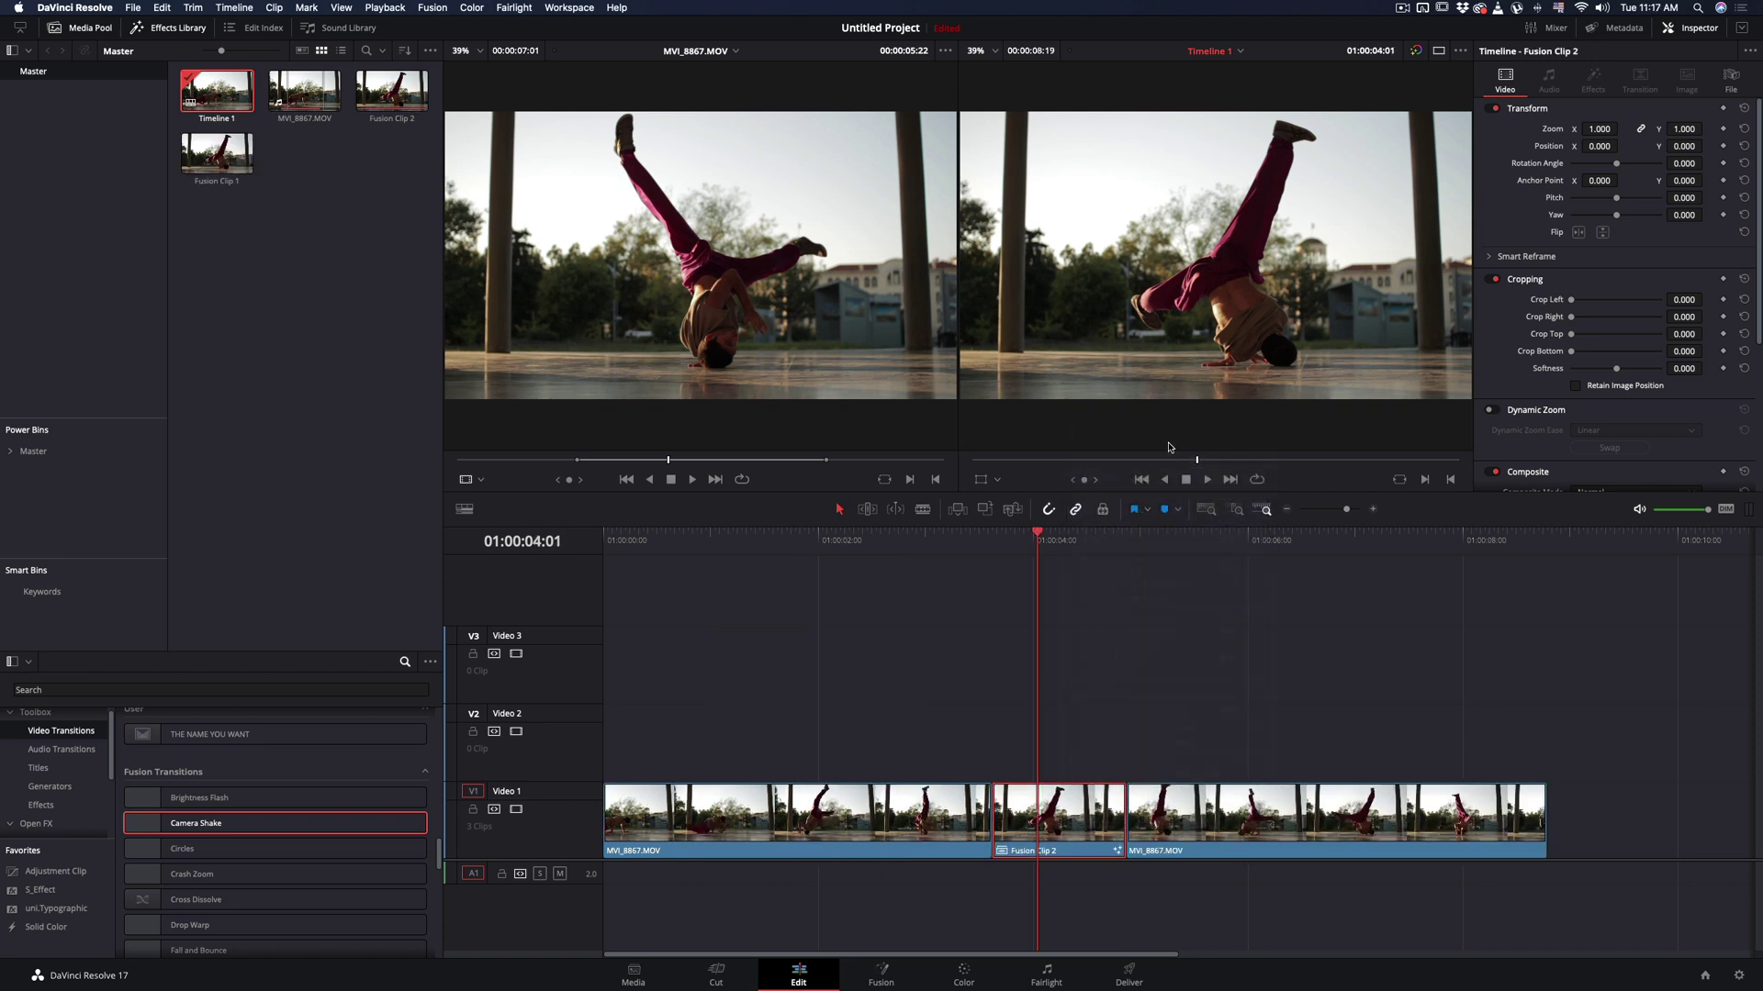
click(879, 973)
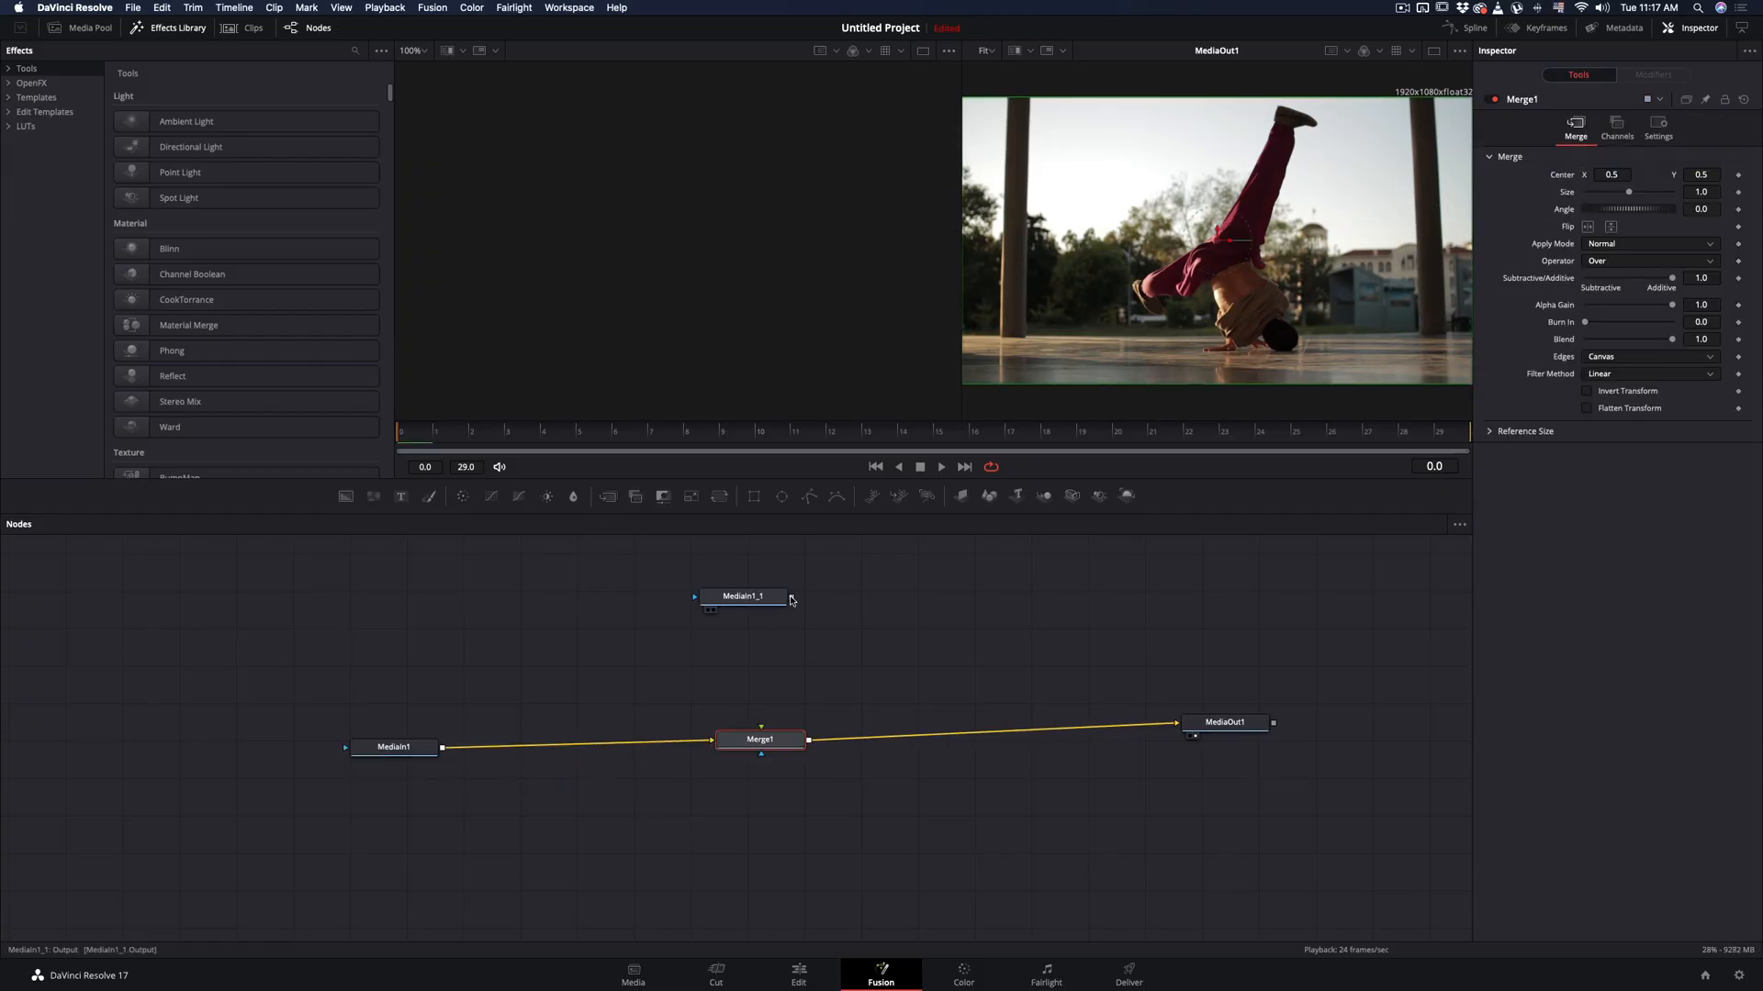
Step: Feed the second dancer copy MediaIn1_1 into Merge1's foreground
drag(740, 595, 749, 665)
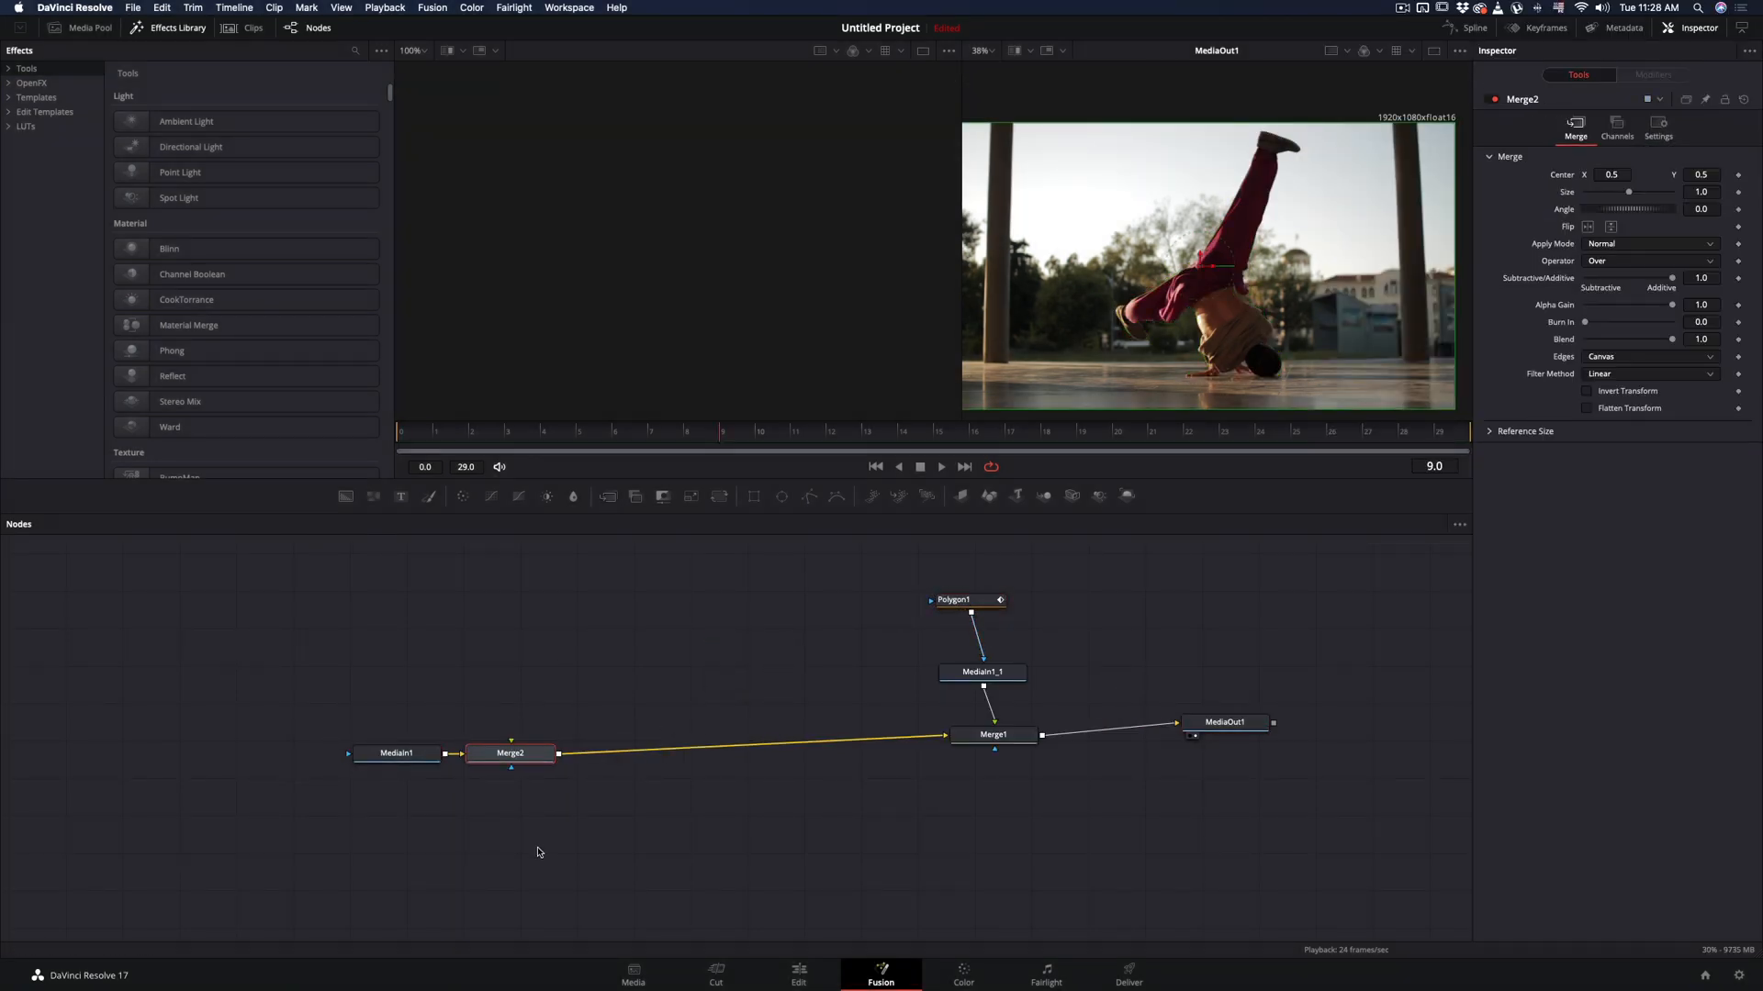
Step: Connect Polygon1 as the mask on the new Background node
drag(510, 753, 839, 732)
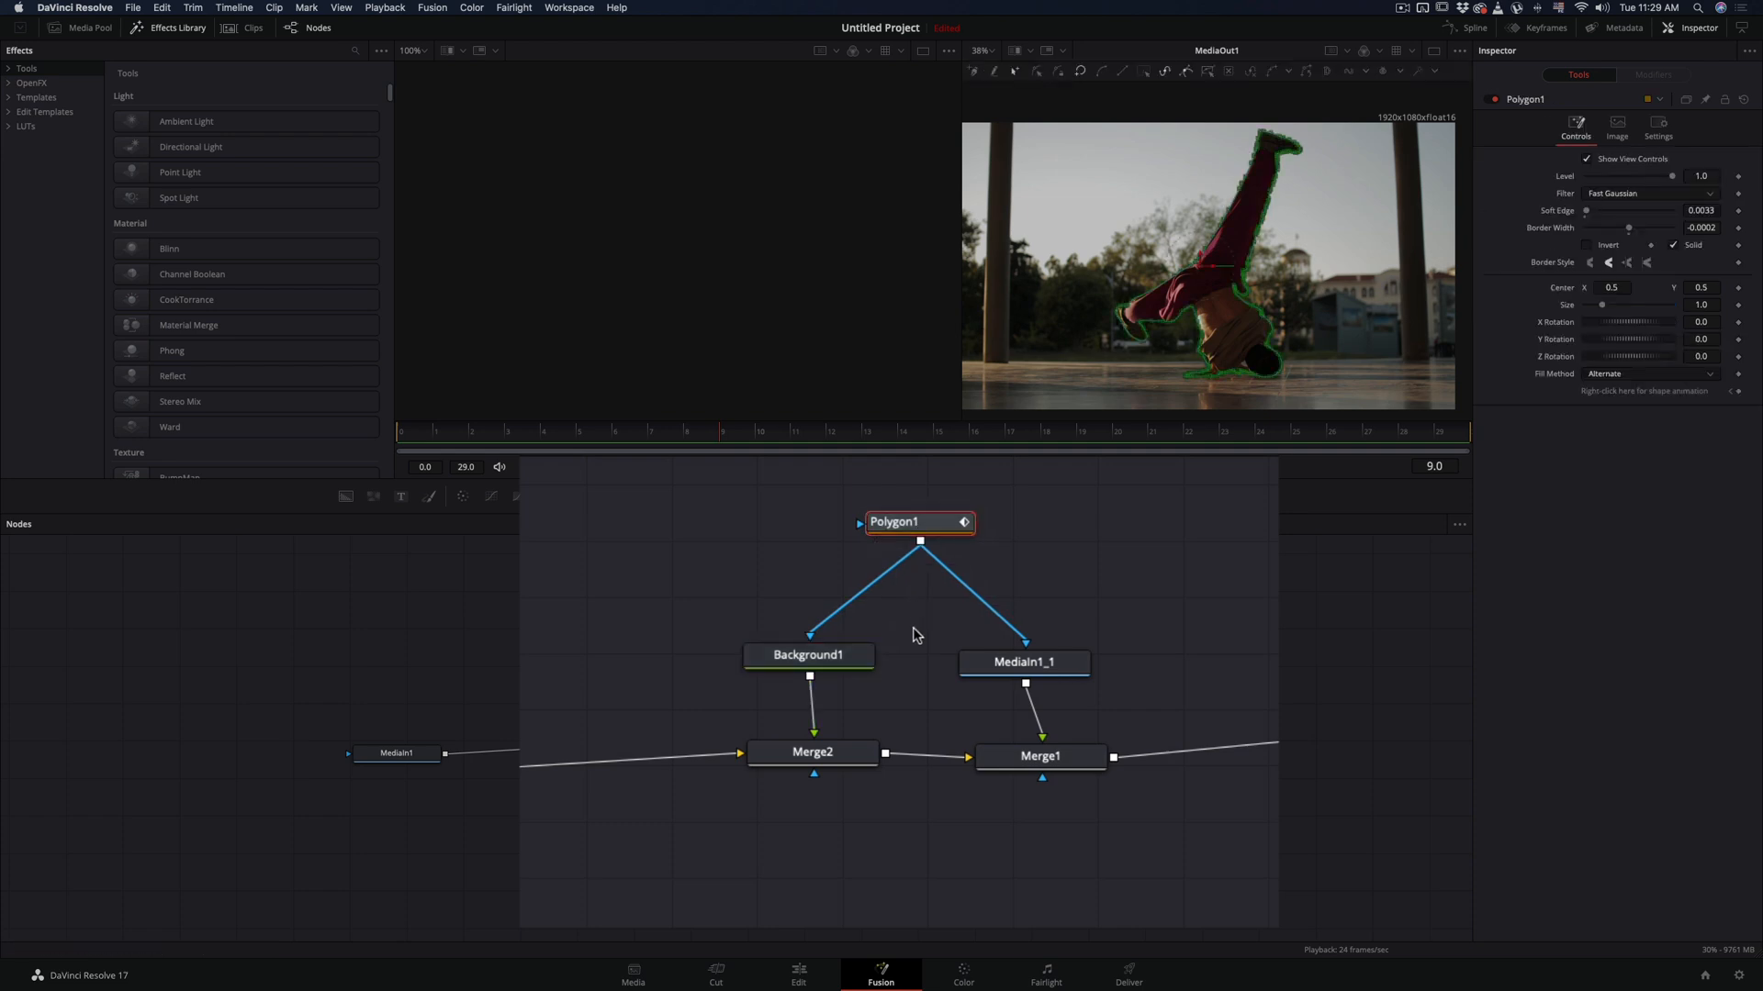
Step: Keyframe Merge2's Center X, then move to frame 29 for the 0.421 offset
click(812, 752)
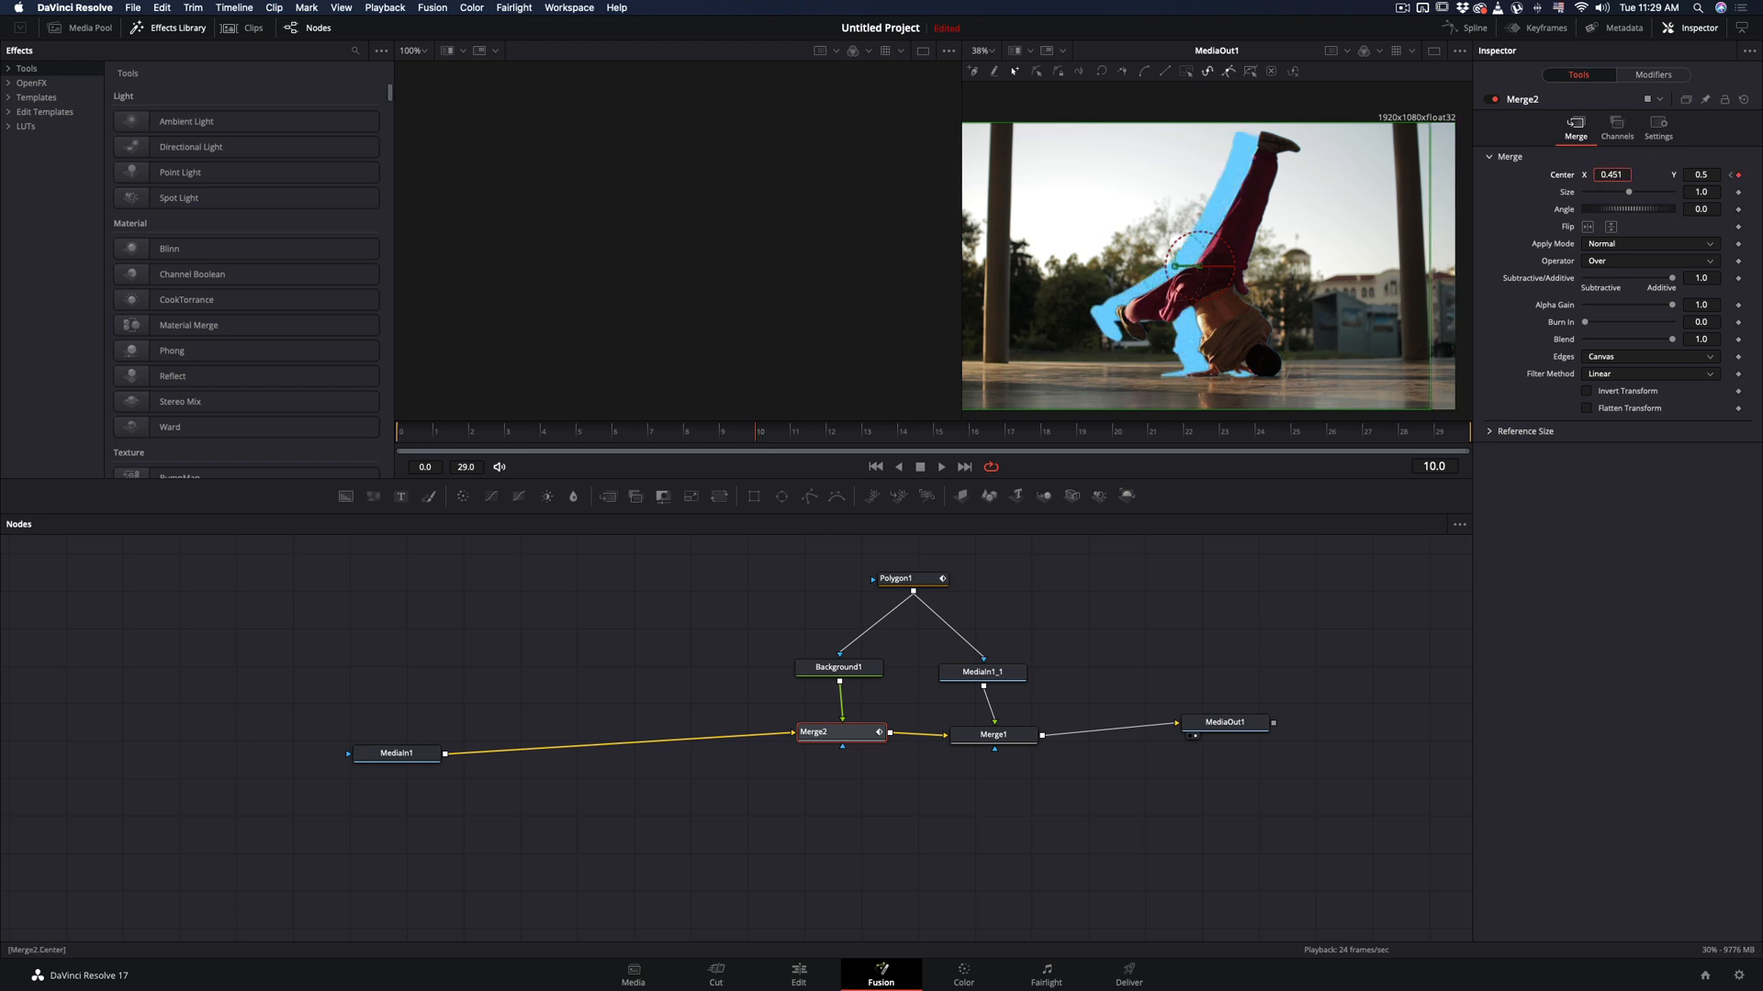
click(1116, 429)
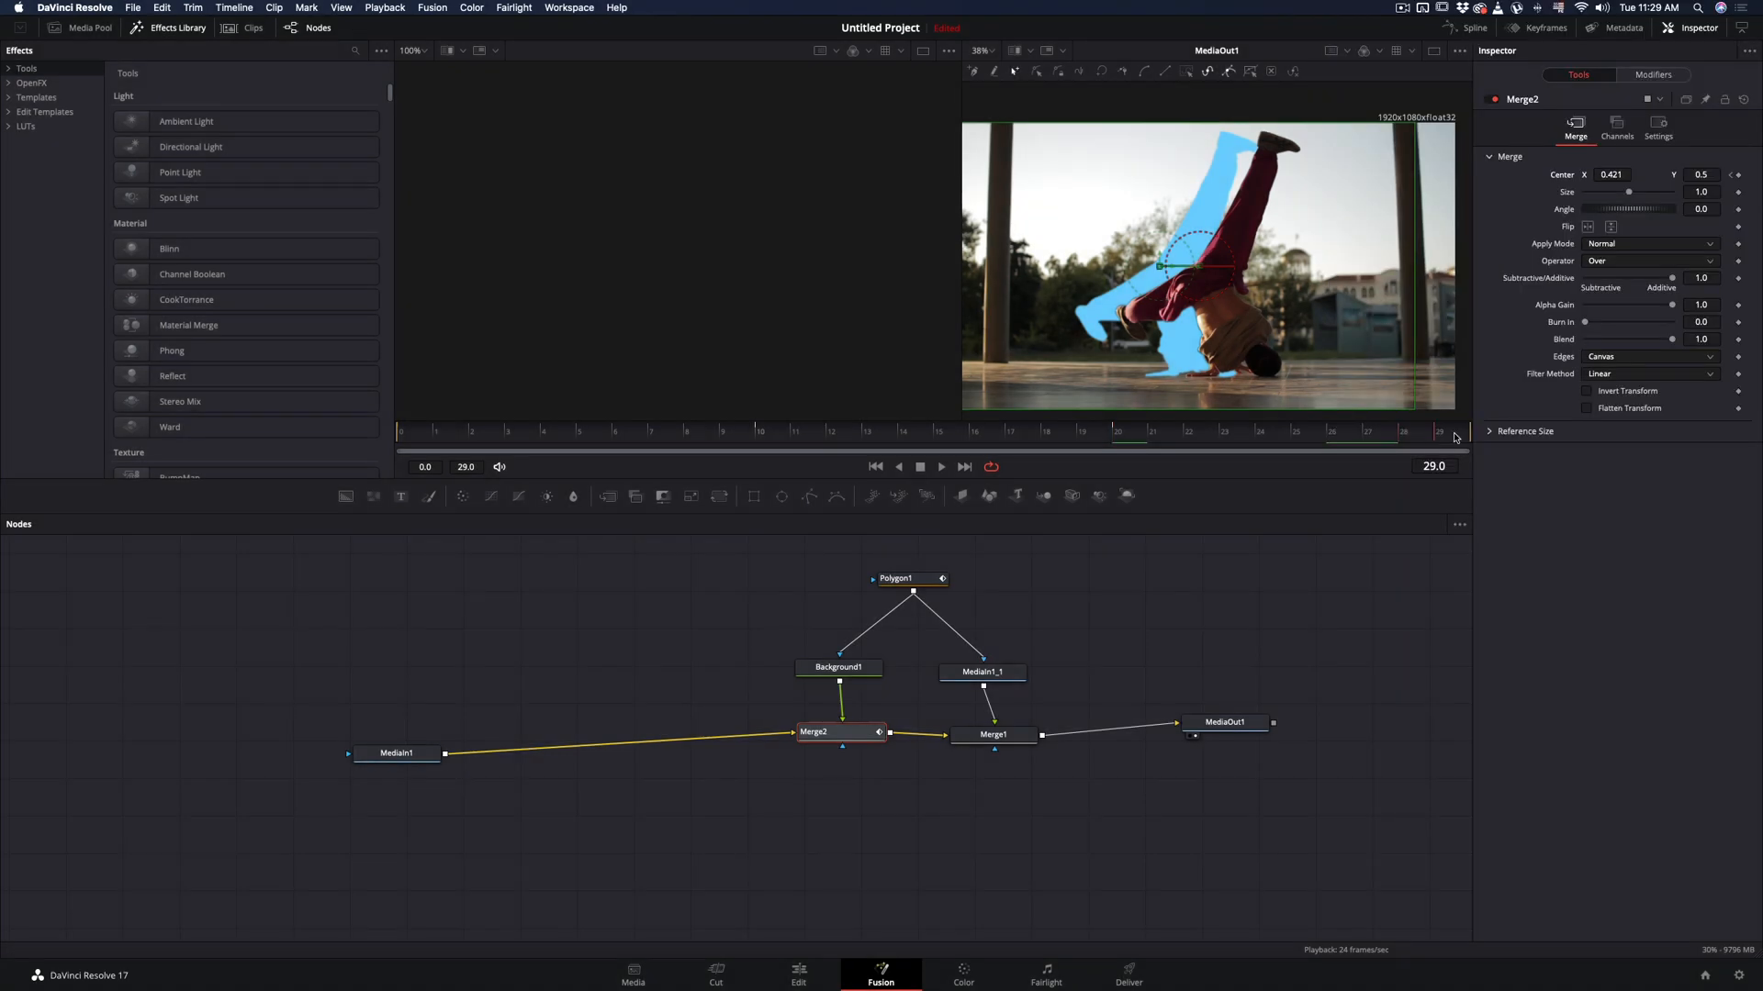
click(1612, 175)
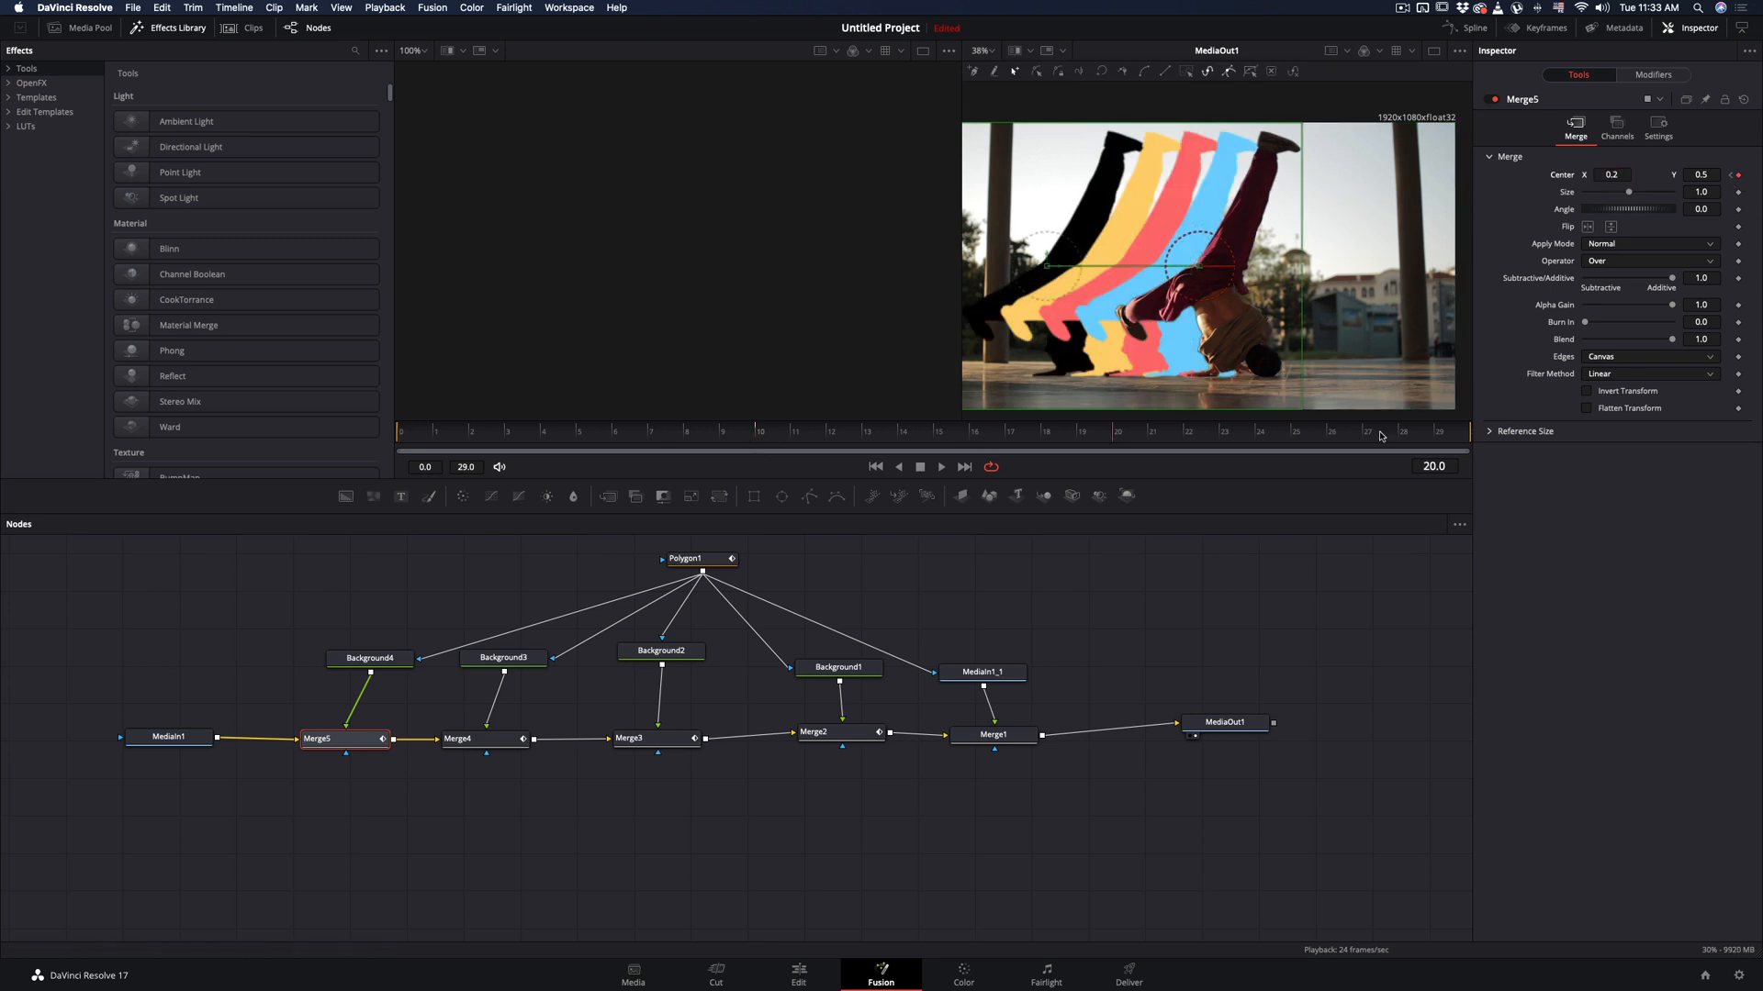
Step: Return to the Edit page with the colored cutout trail complete
click(797, 975)
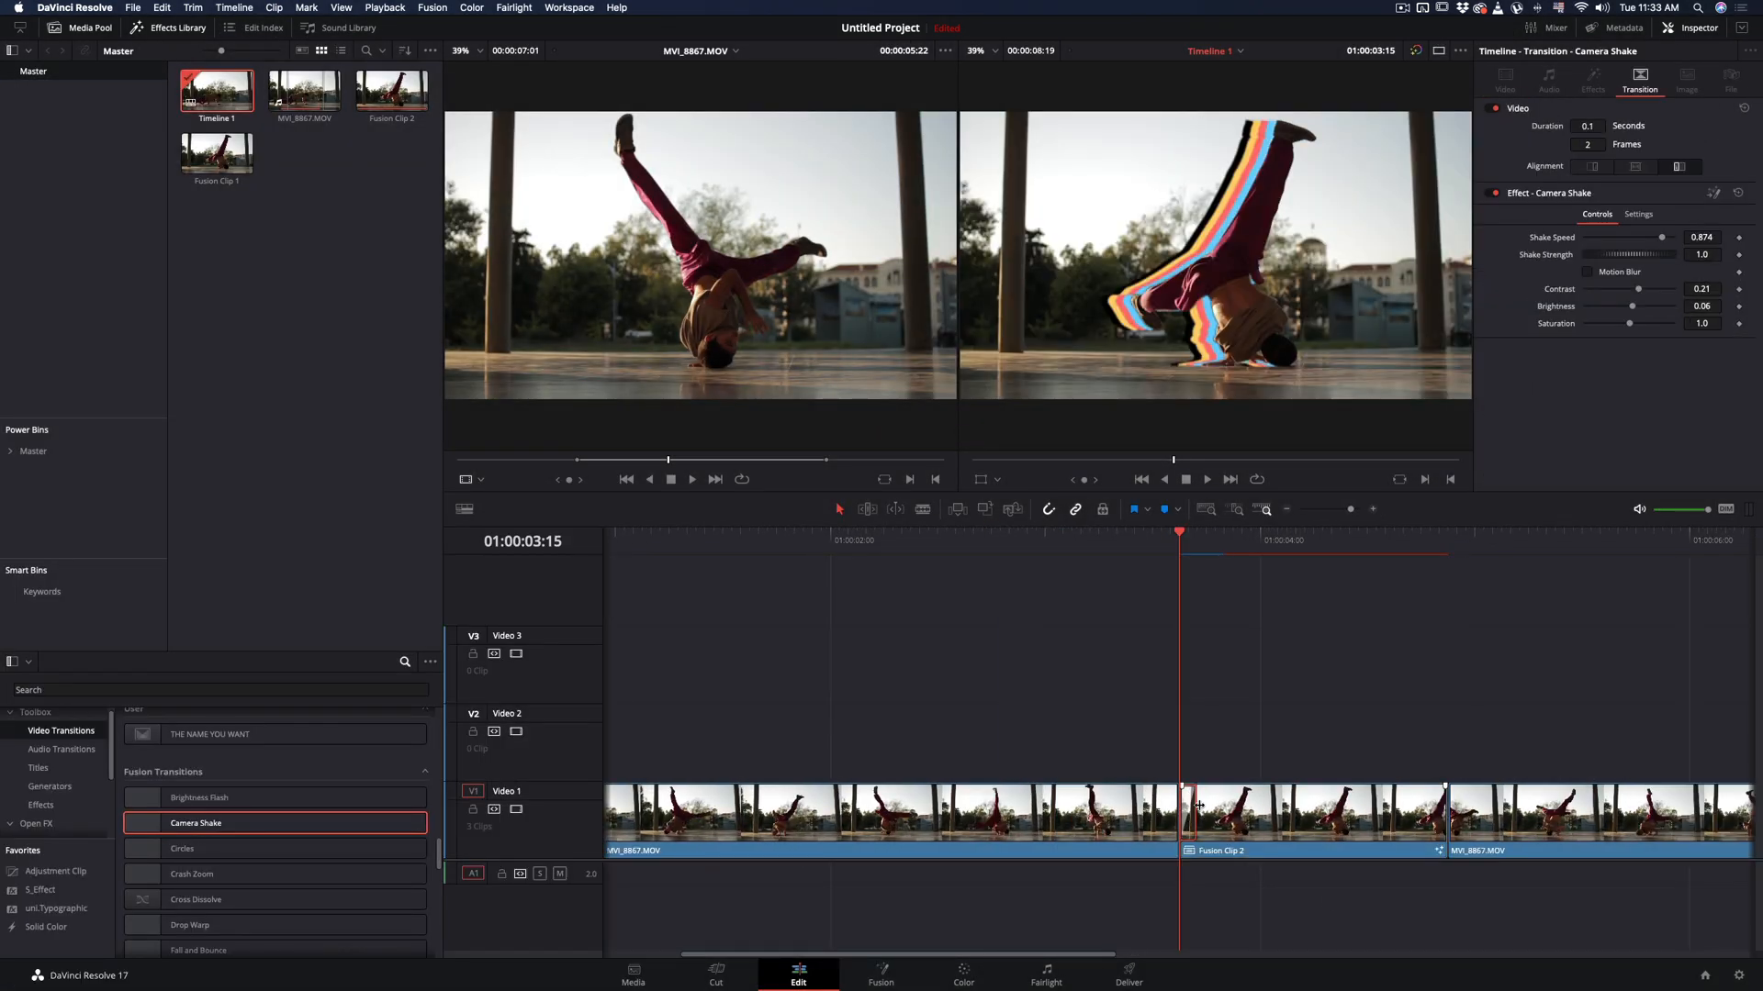
Step: Set the transition to 3 frames and drop the Camera Shake effect onto Fusion Clip 2
click(1208, 481)
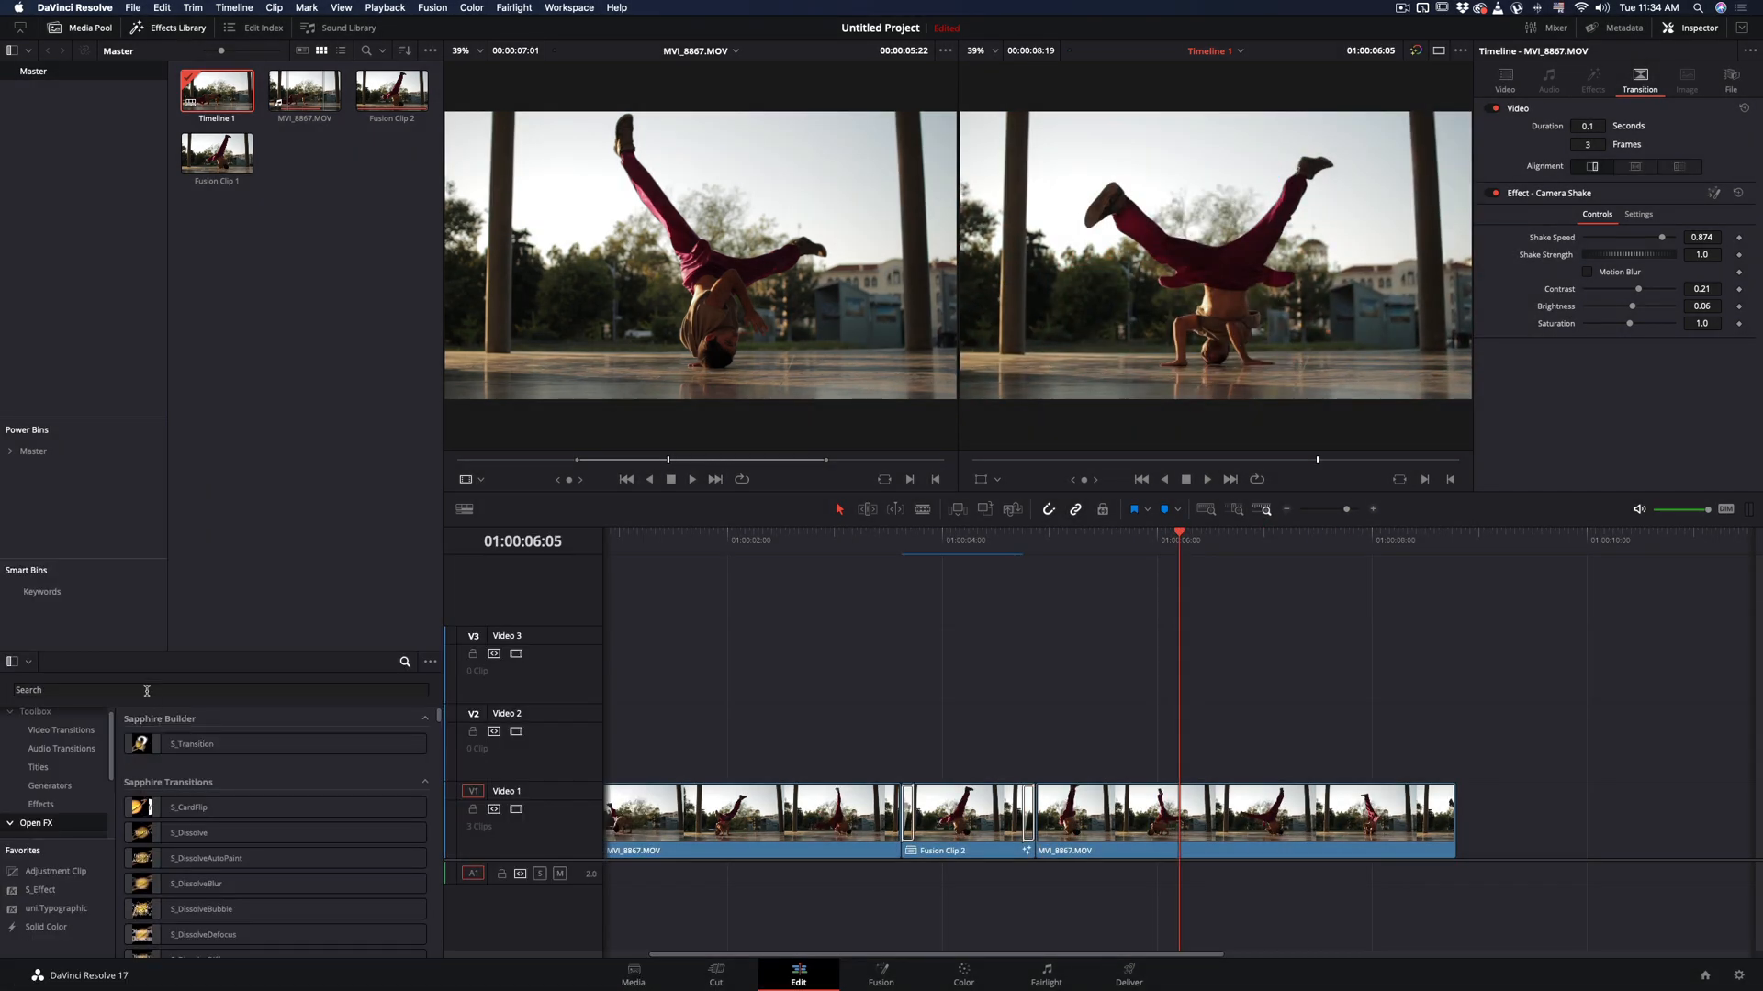
text(camera)
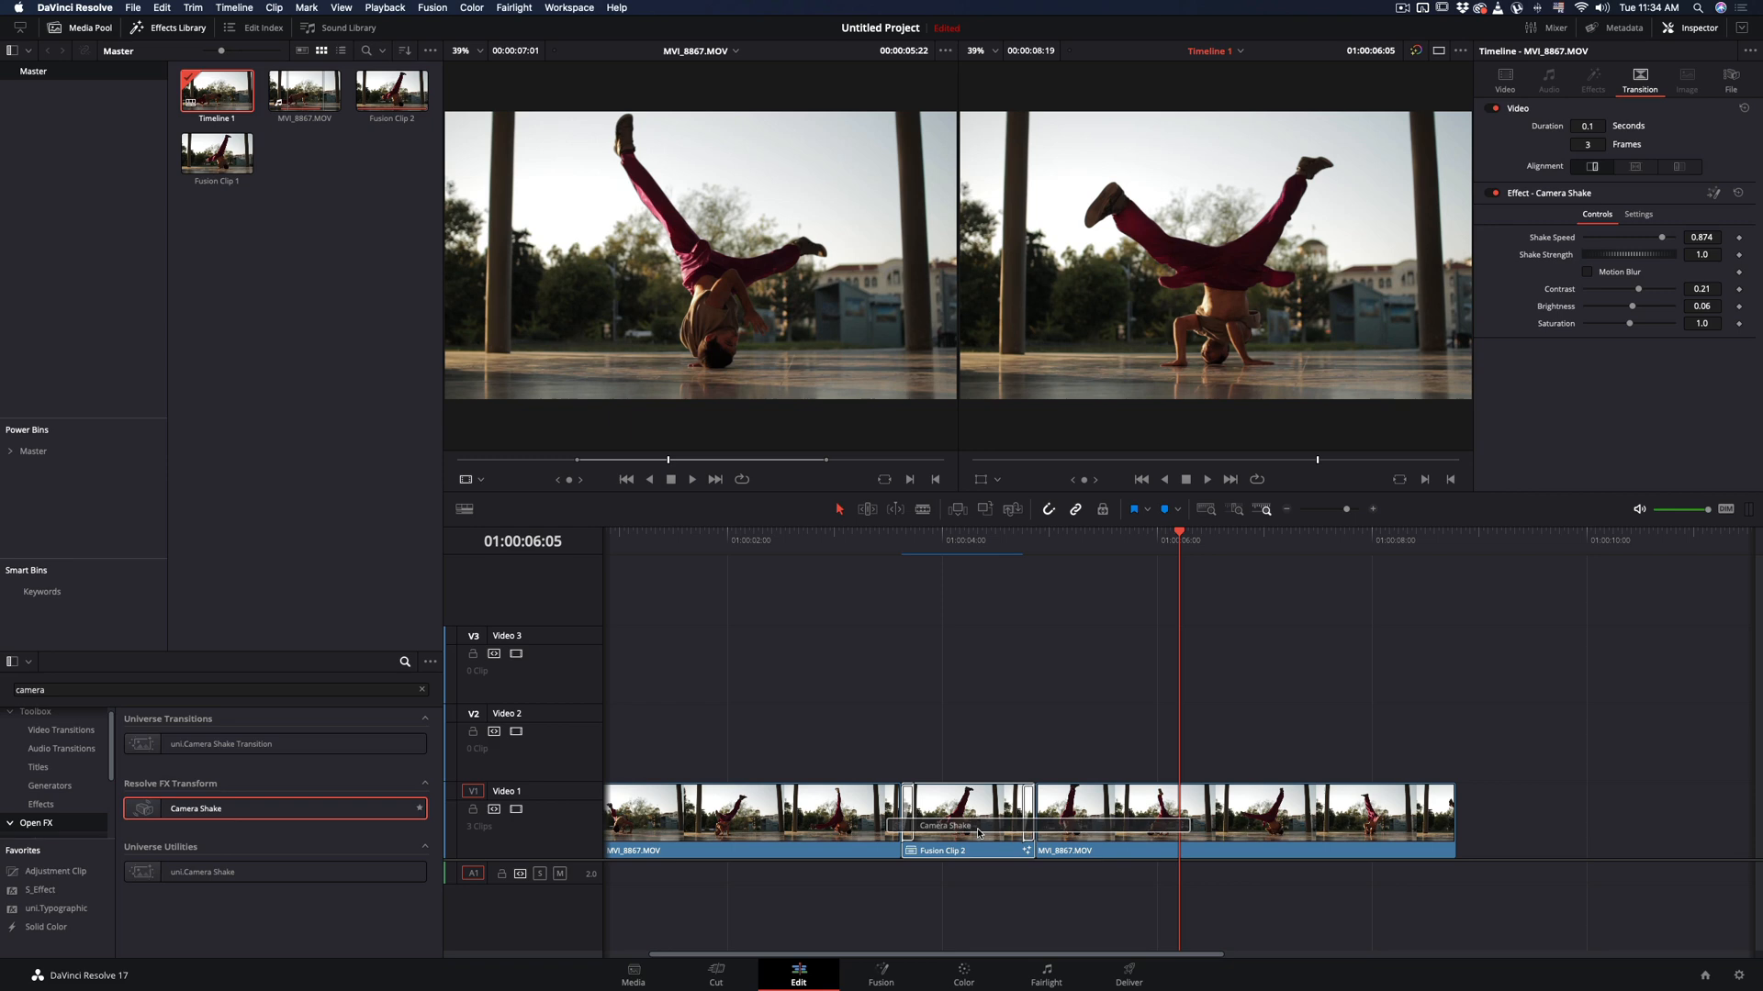
click(966, 828)
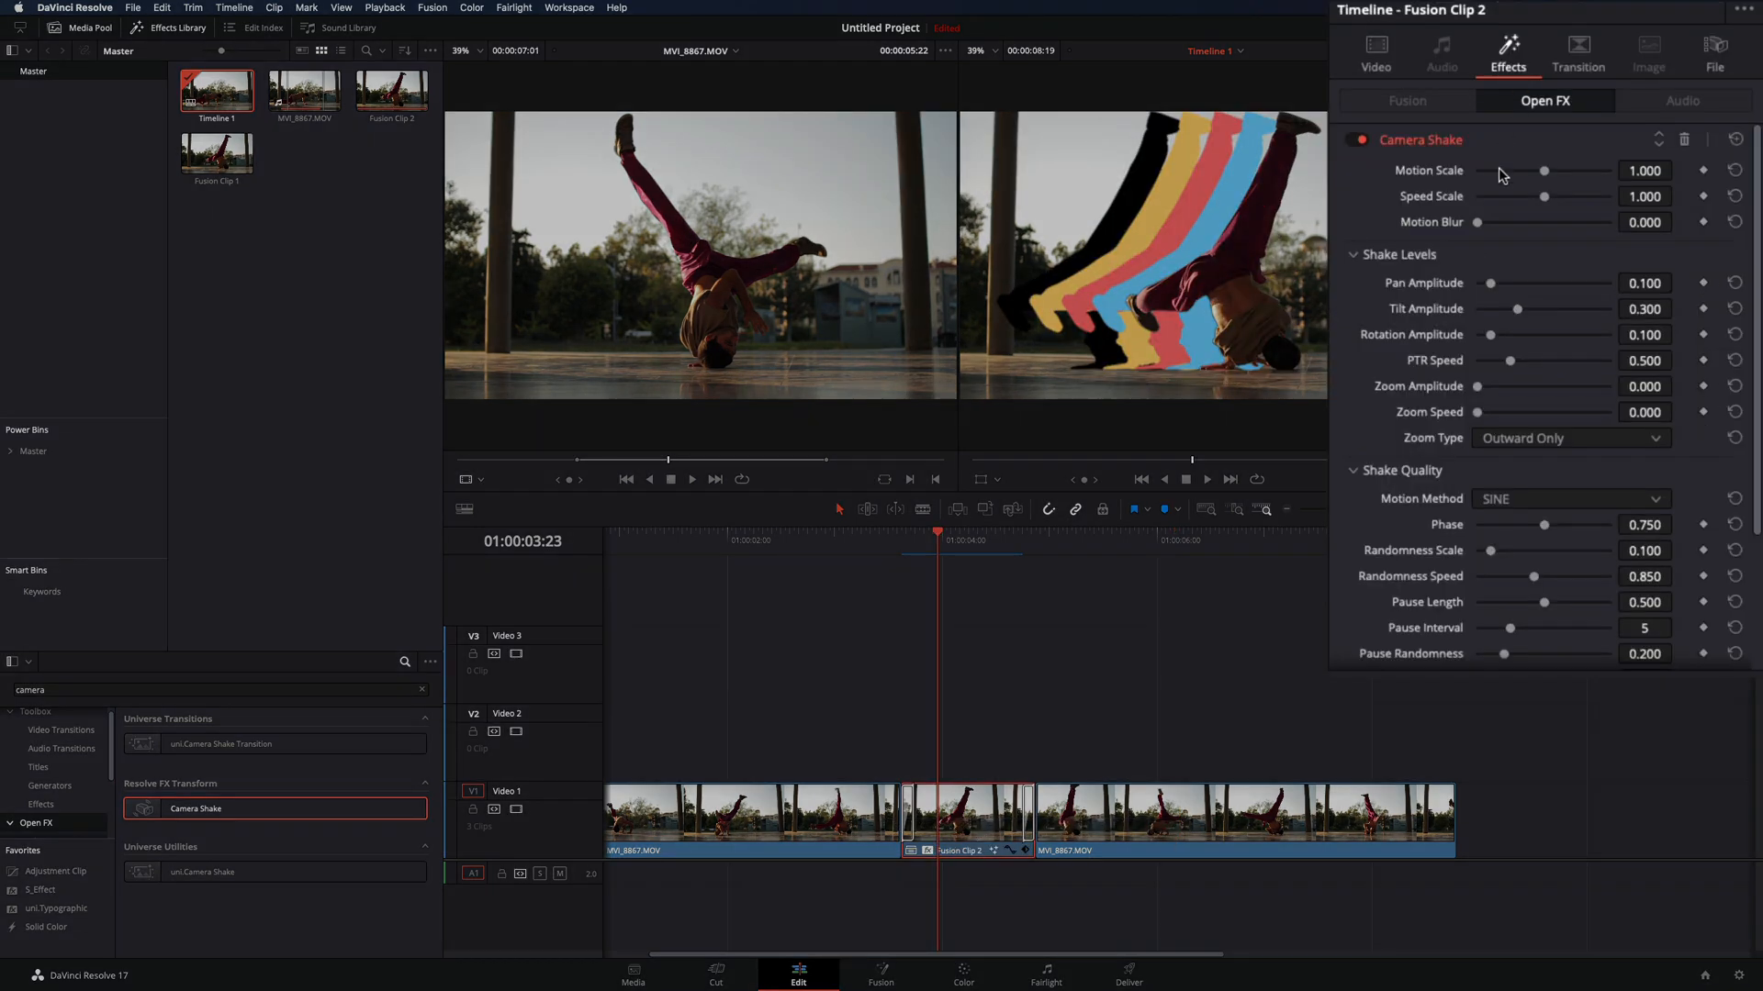